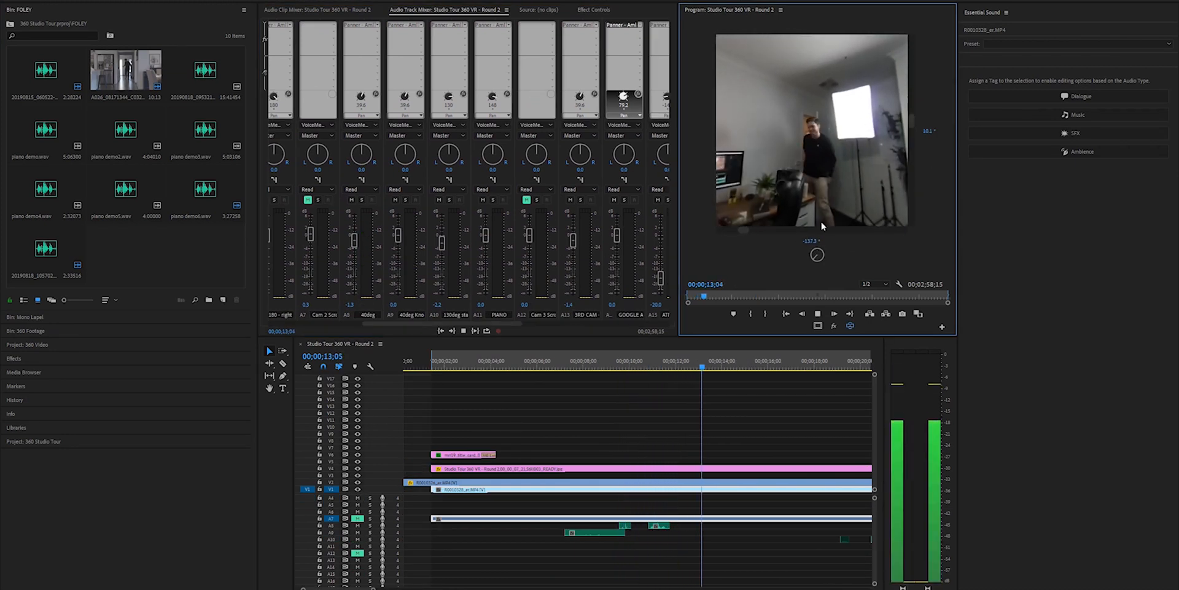
pyautogui.click(809, 368)
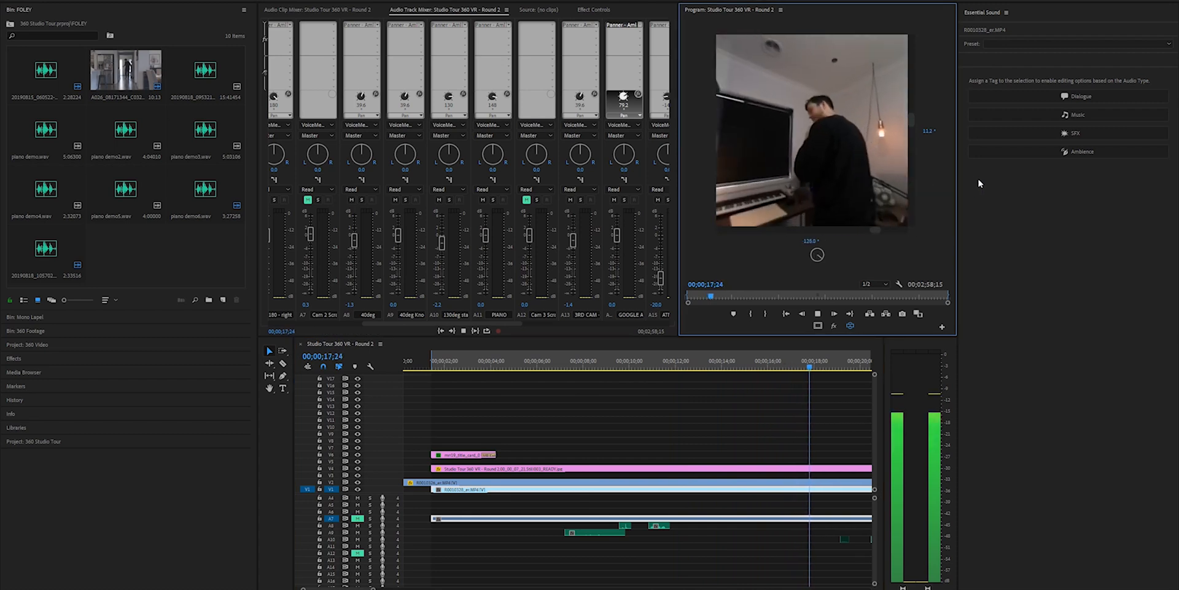